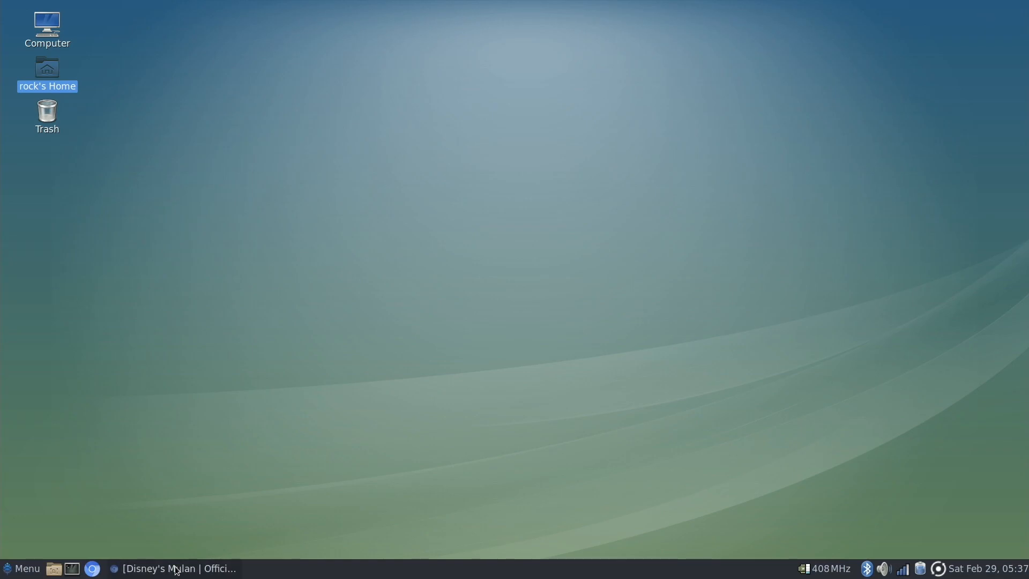
# Step: Restore the Disney's Mulan Official Trailer YouTube page in Chromium from the taskbar
pyautogui.click(173, 568)
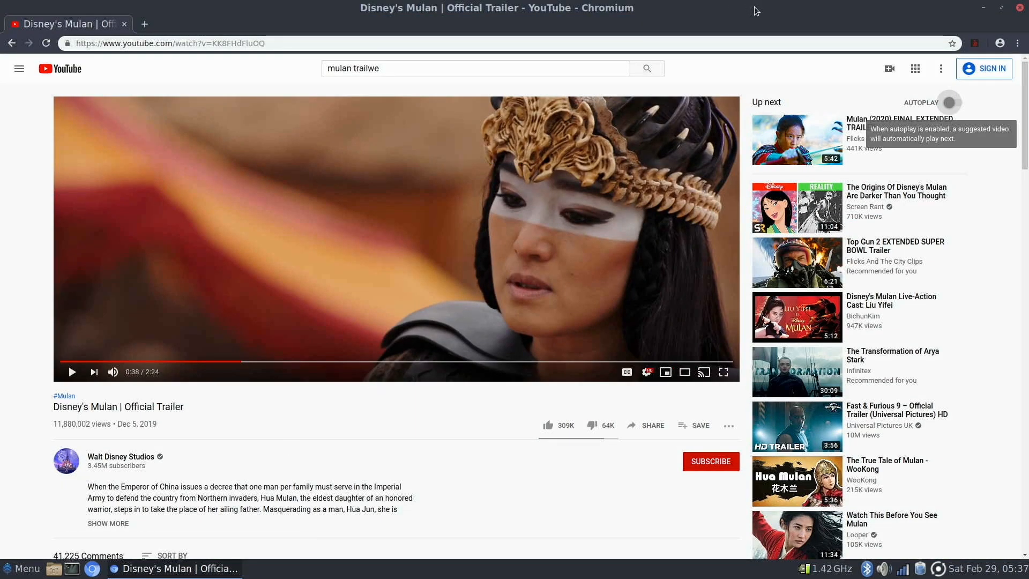
pyautogui.moveTo(984, 55)
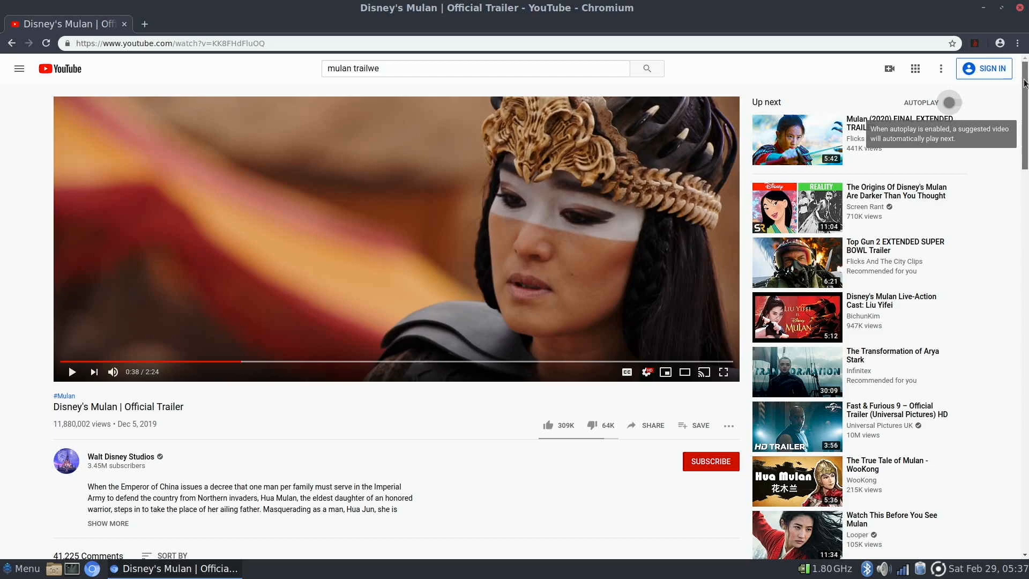
pyautogui.scroll(-3)
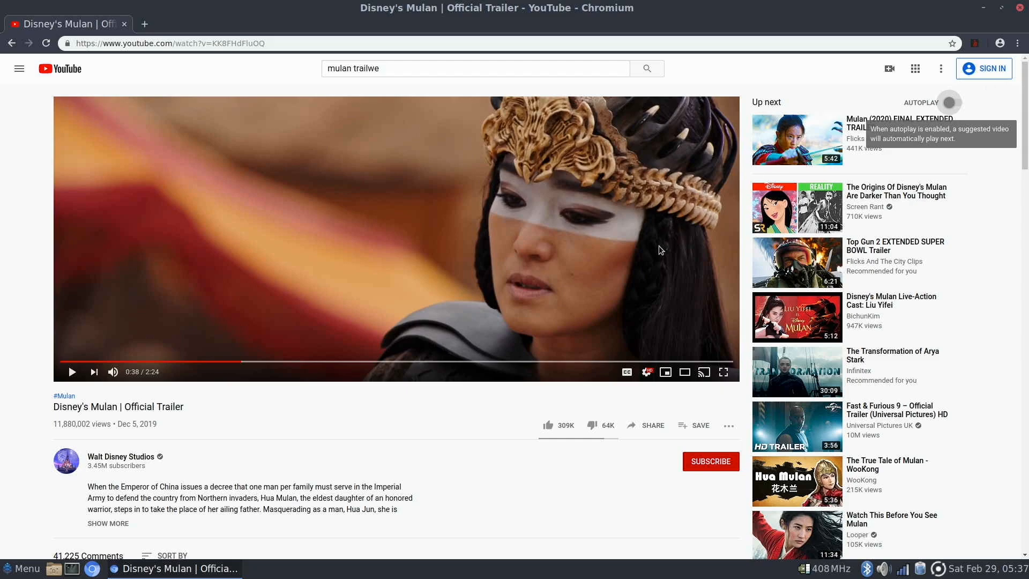
pyautogui.moveTo(720, 356)
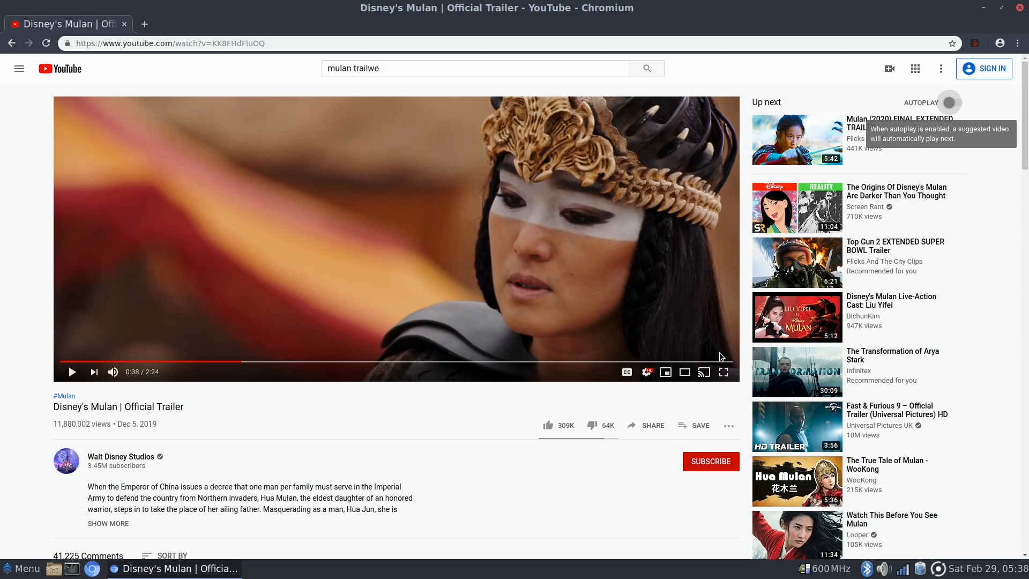
pyautogui.moveTo(723, 371)
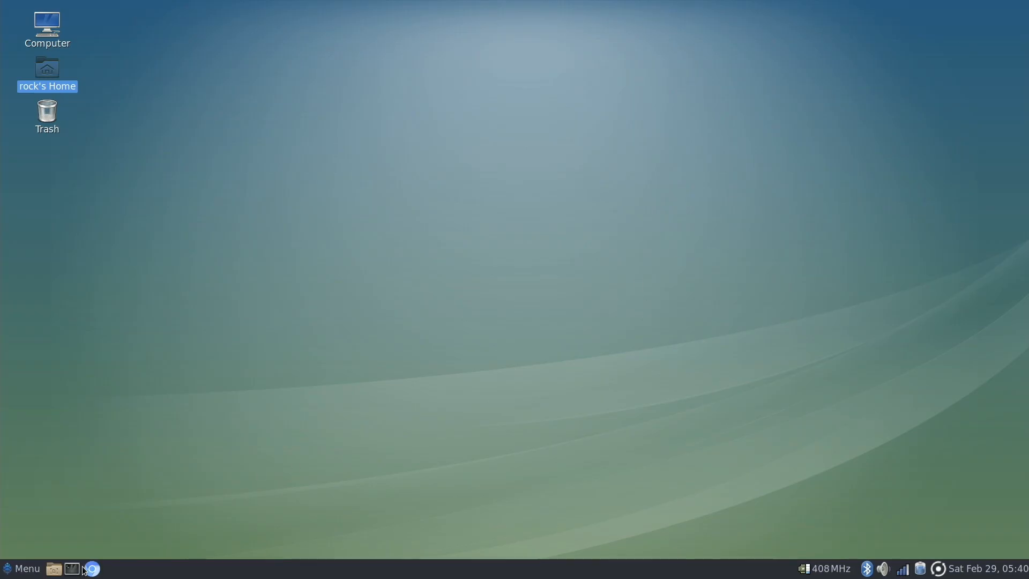
pyautogui.moveTo(91, 567)
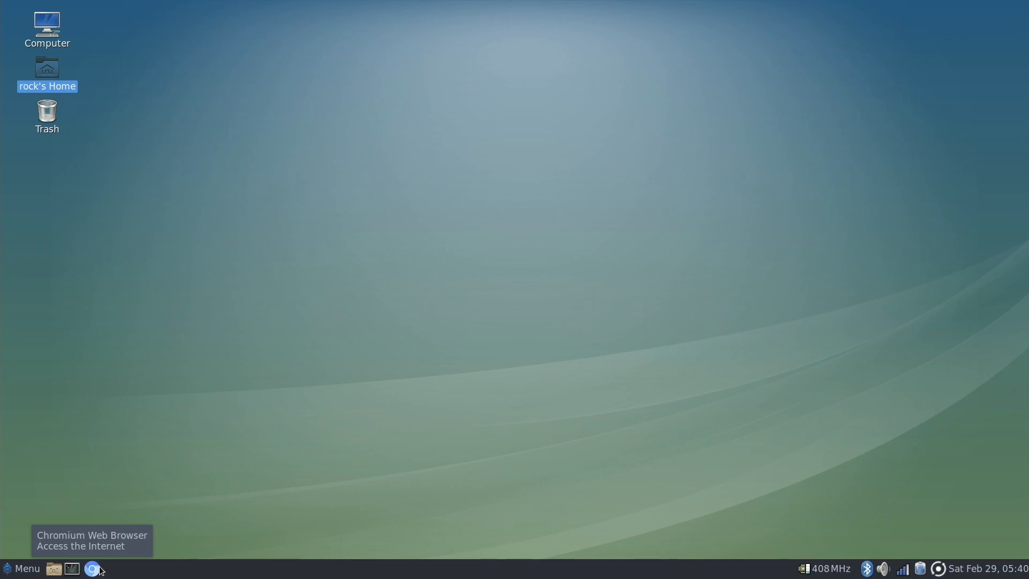
pyautogui.click(93, 568)
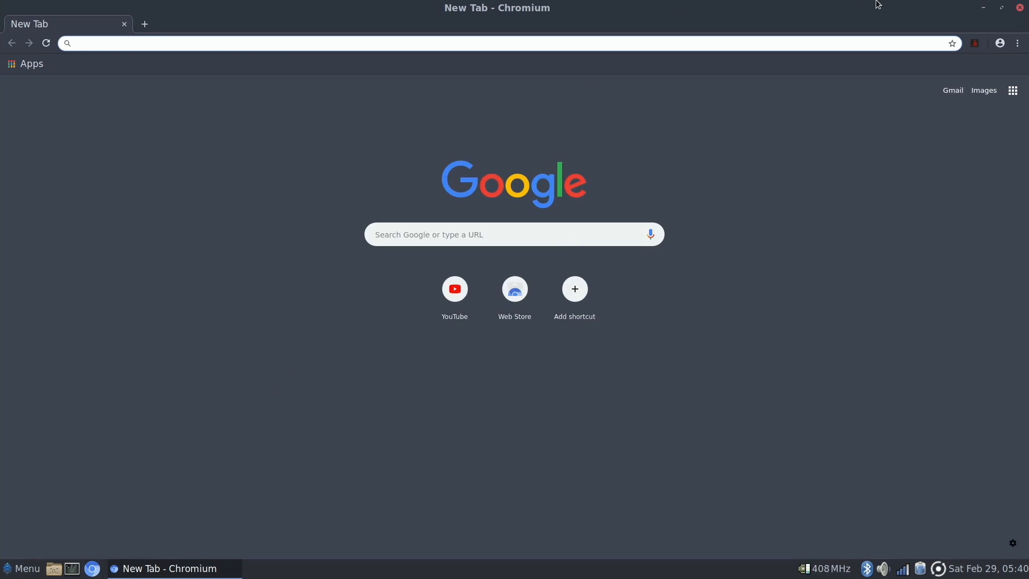
pyautogui.moveTo(1019, 6)
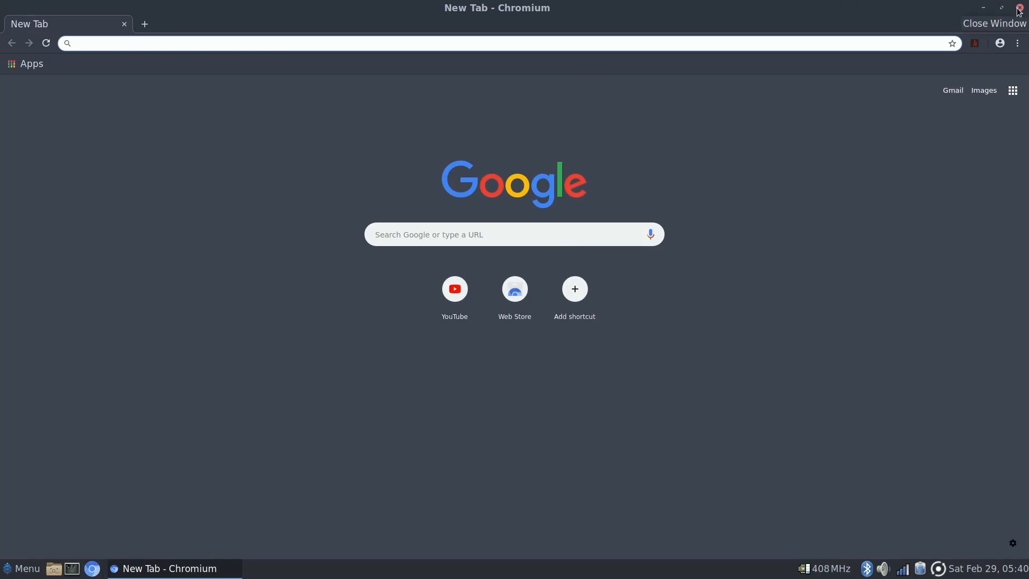
pyautogui.click(1018, 9)
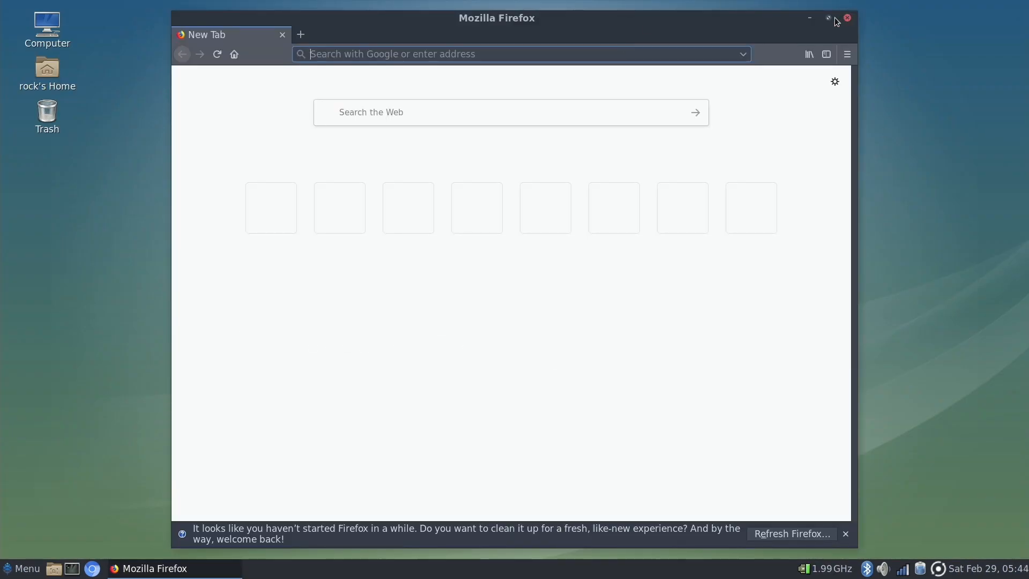
pyautogui.click(827, 18)
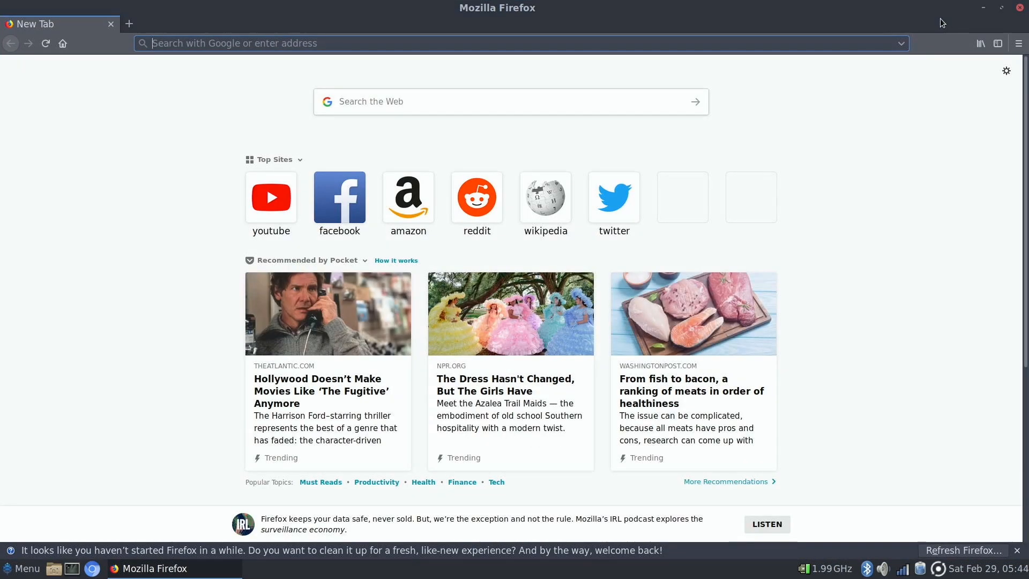
pyautogui.click(1016, 44)
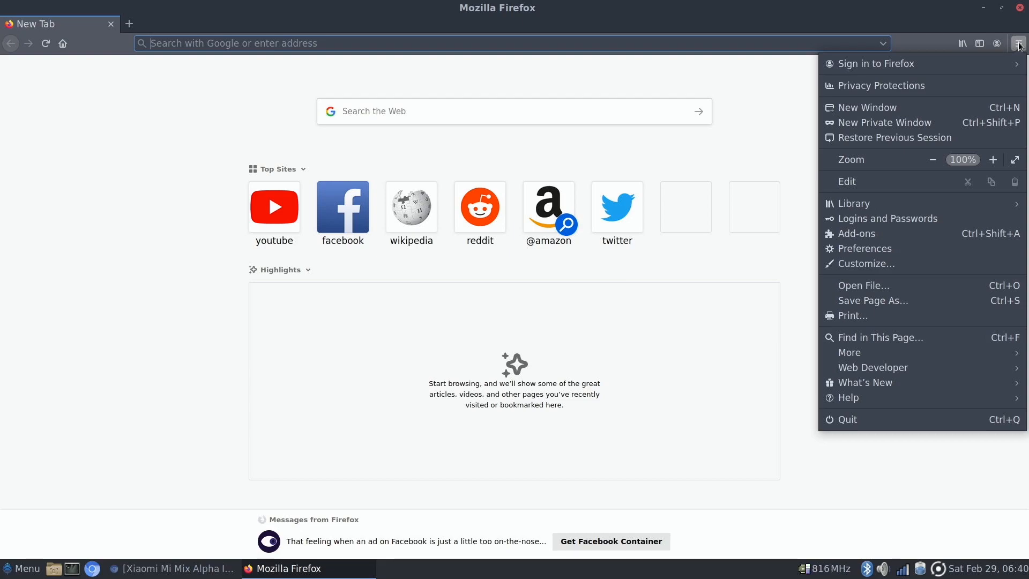
pyautogui.moveTo(922, 64)
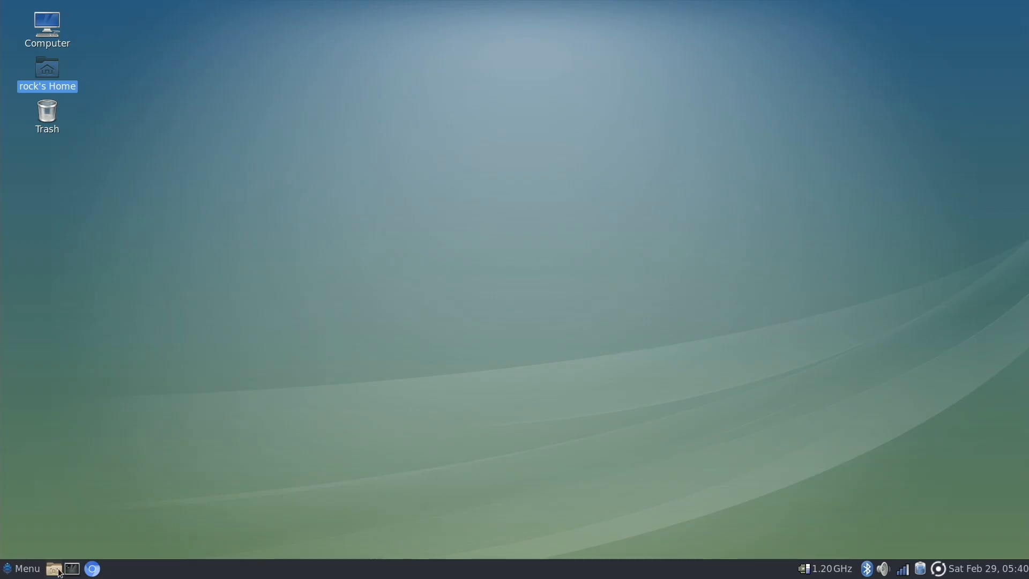
pyautogui.click(22, 568)
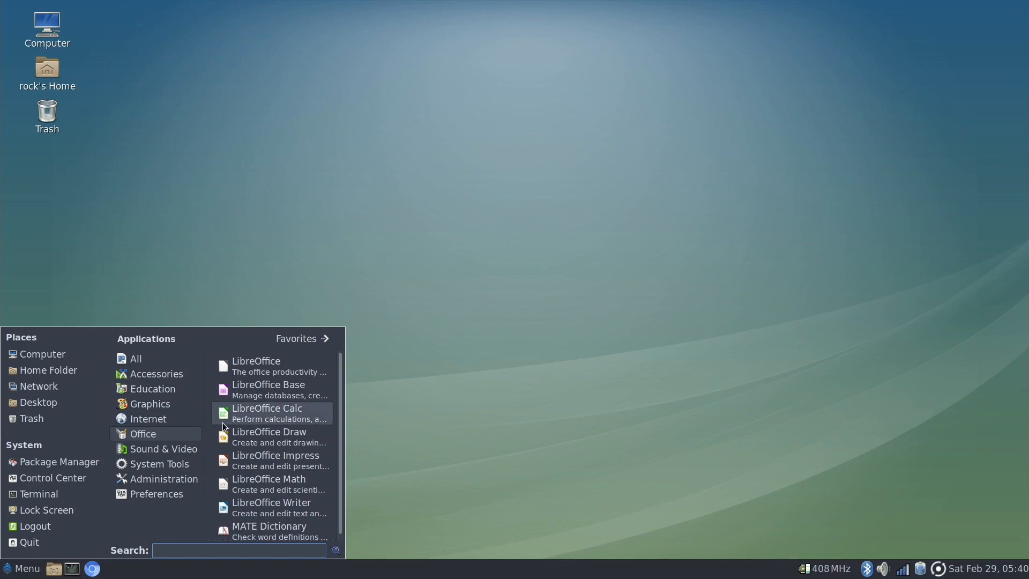
pyautogui.moveTo(262, 504)
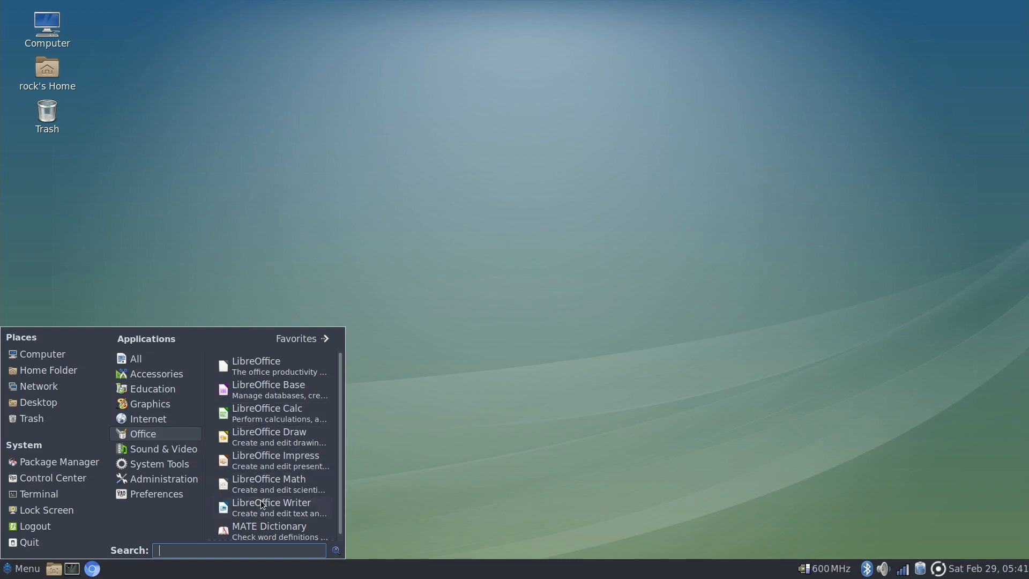
pyautogui.moveTo(271, 508)
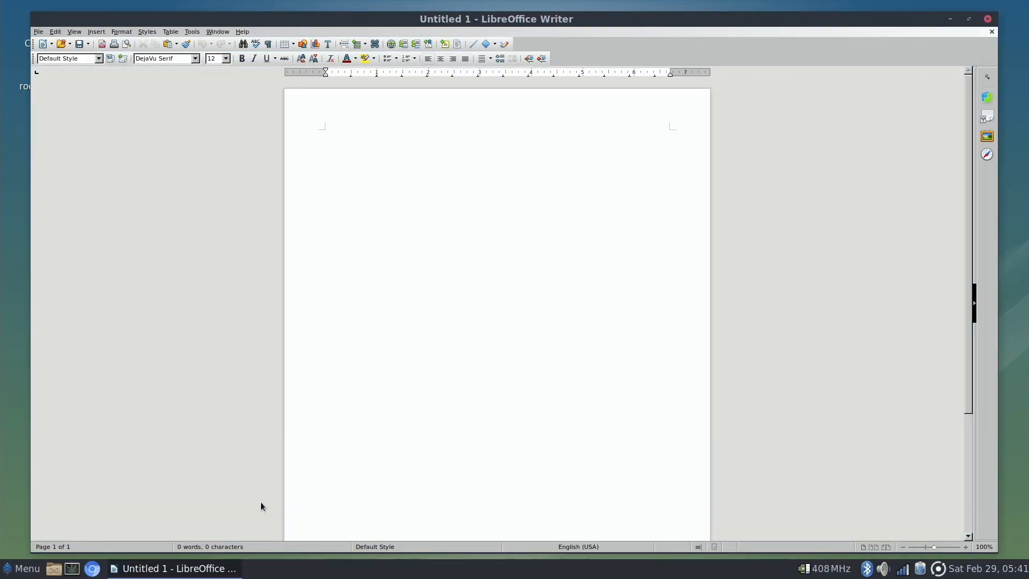
pyautogui.moveTo(968, 19)
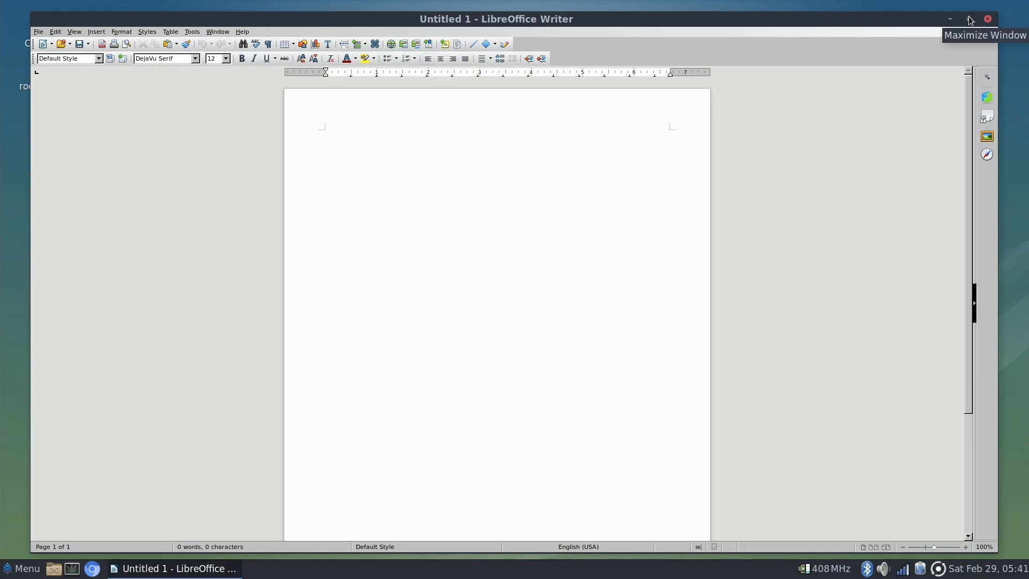
pyautogui.click(970, 20)
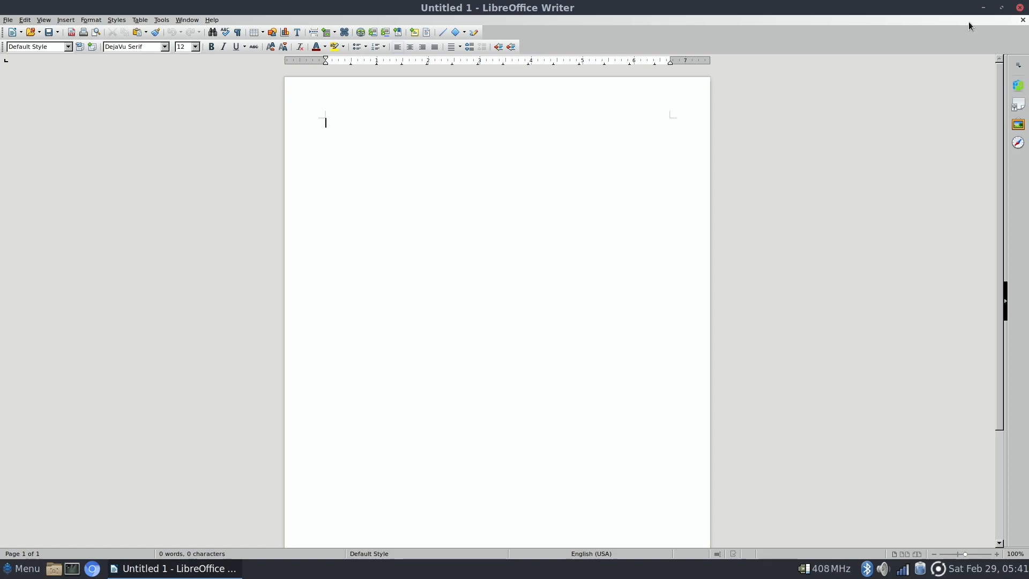
pyautogui.write('gwe')
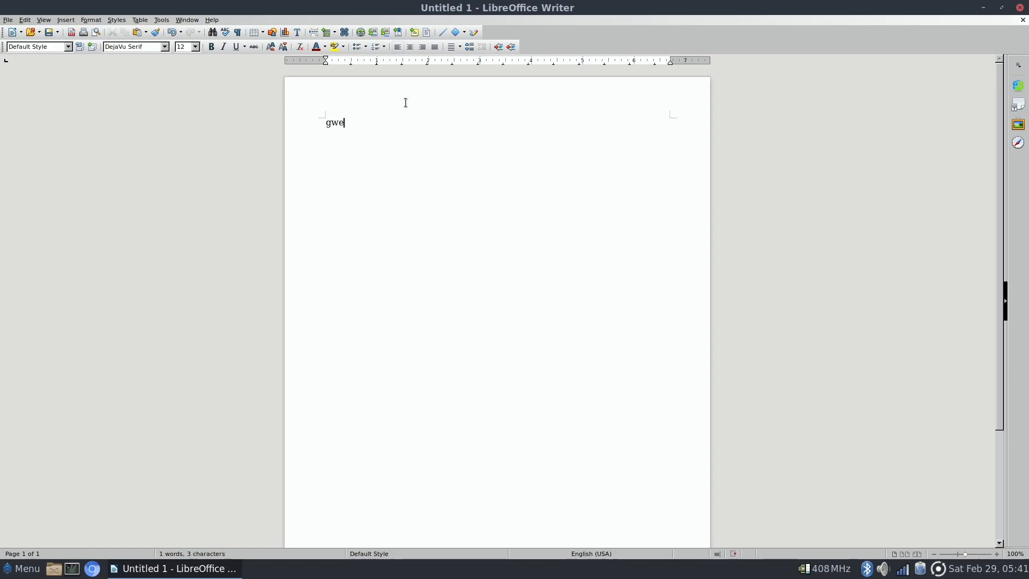
pyautogui.press('BackSpace')
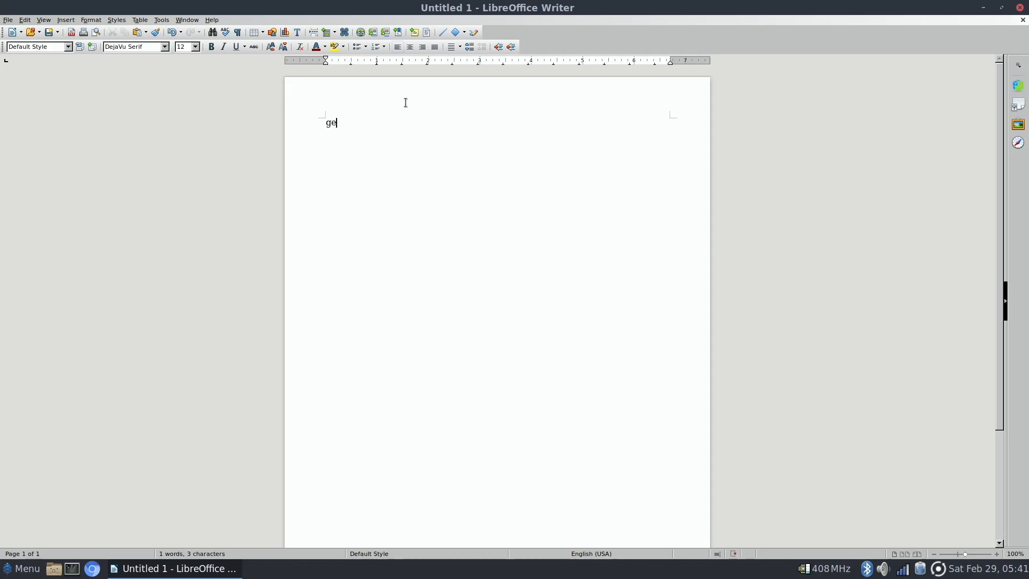
pyautogui.write('otechlanbd')
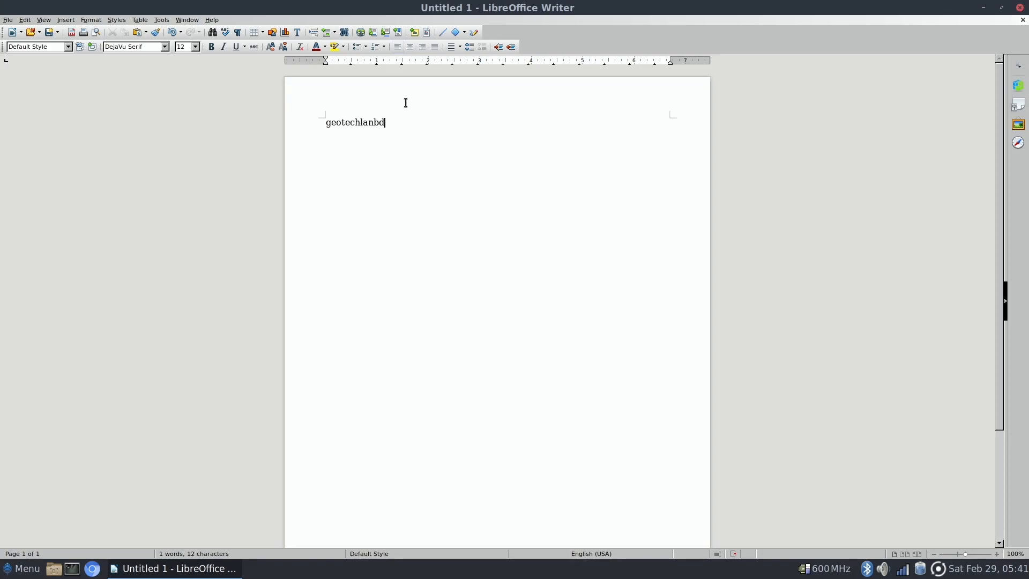
pyautogui.press('BackSpace')
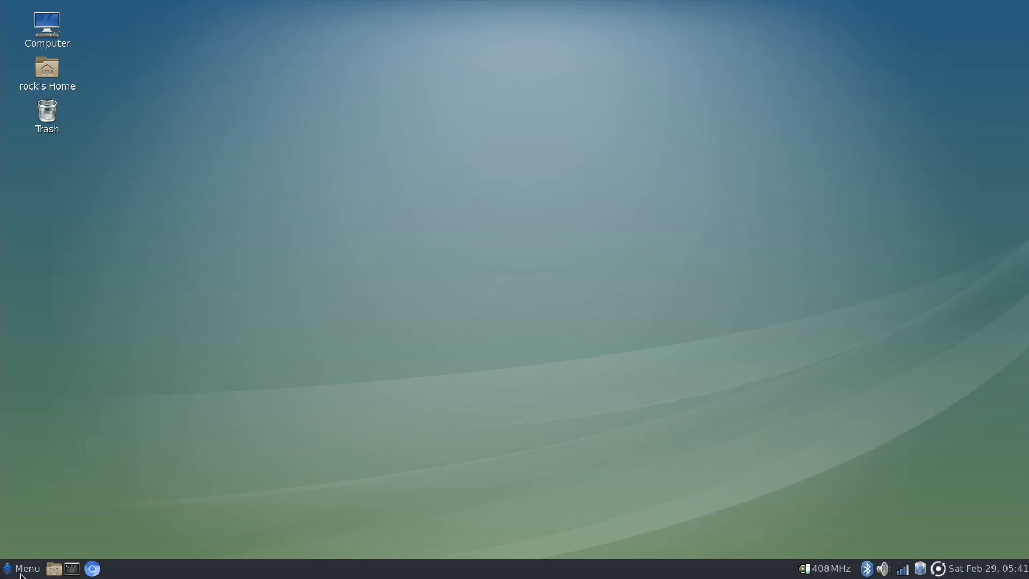
pyautogui.click(21, 568)
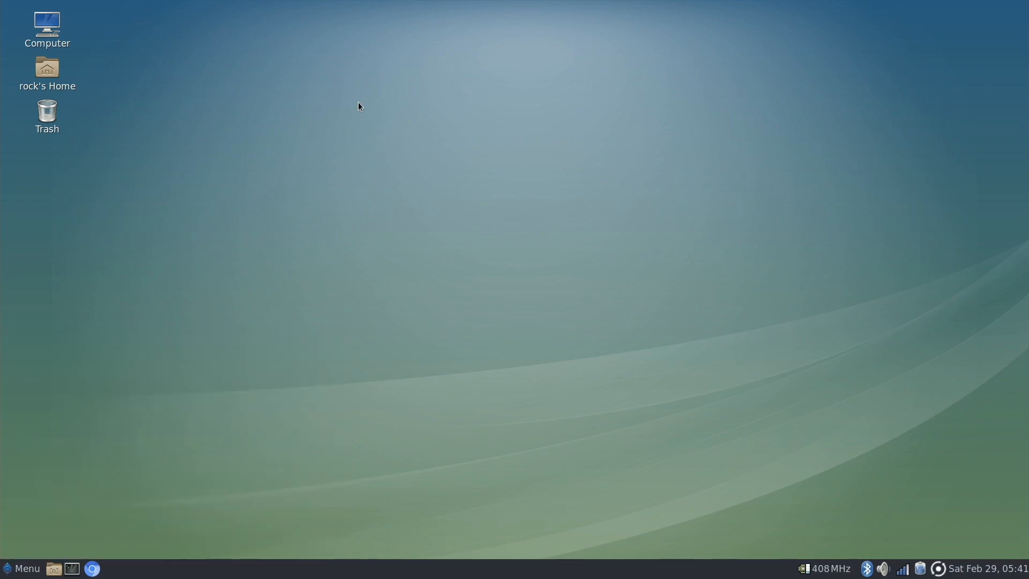
pyautogui.moveTo(340, 292)
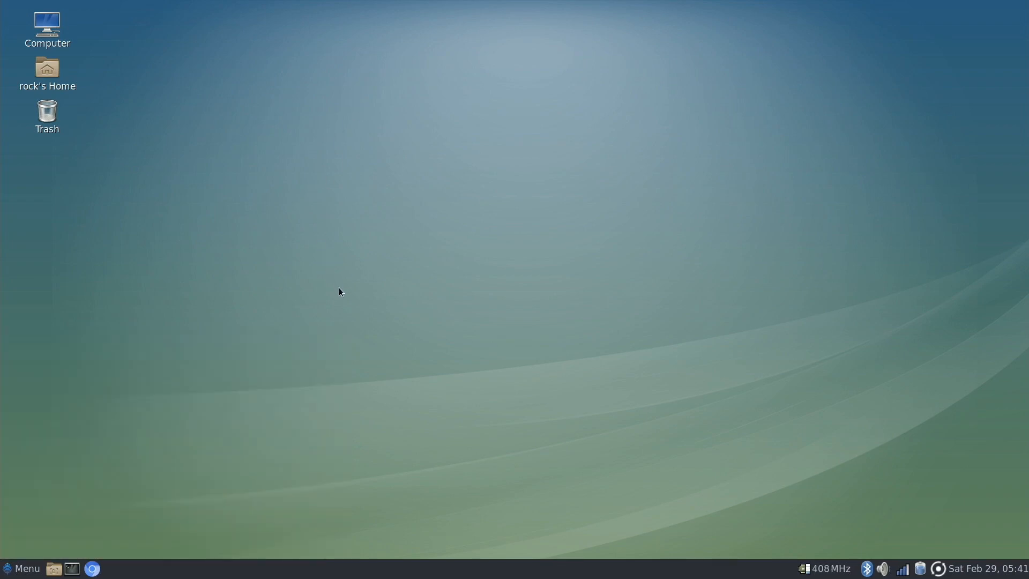